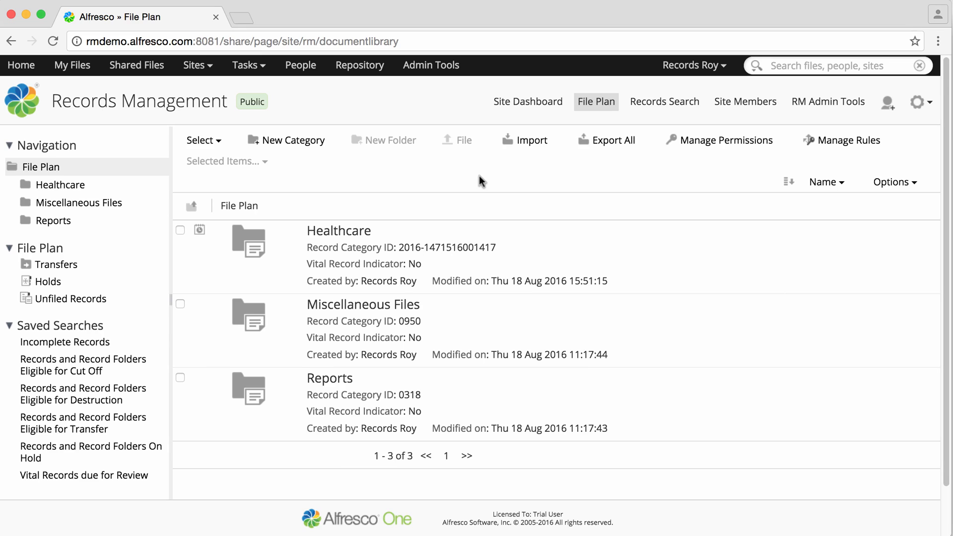
{"action": "mouse_move", "coordinate": [452, 200]}
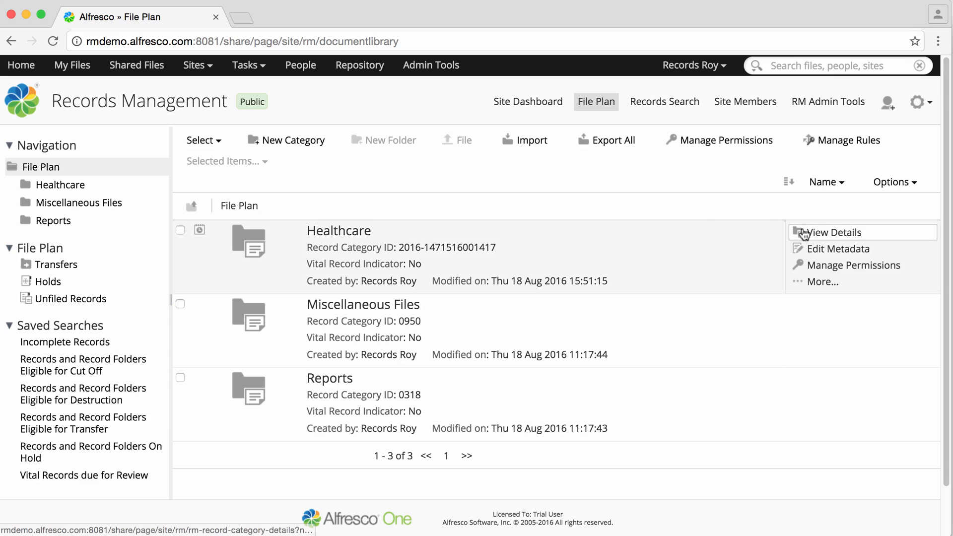
Step: View the details of the Healthcare record category from the File Plan
{"action": "left_click", "coordinate": [828, 233]}
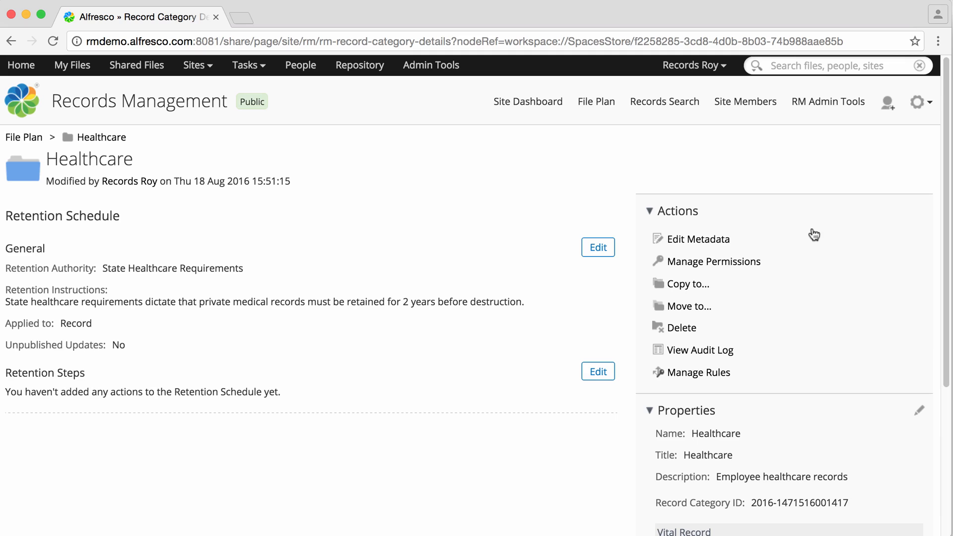
Step: Edit the Healthcare retention steps and list the step types that can be added
{"action": "left_click", "coordinate": [597, 371]}
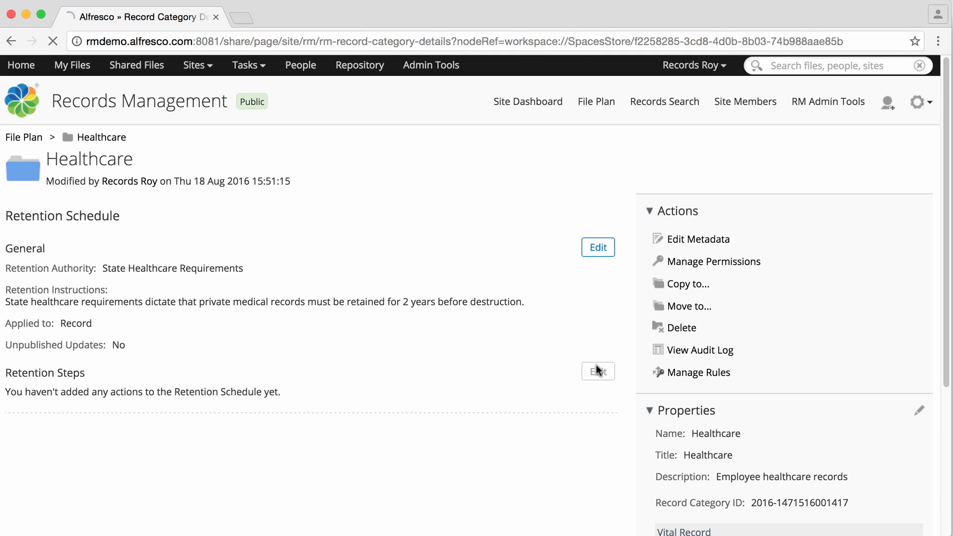
{"action": "left_click", "coordinate": [598, 371]}
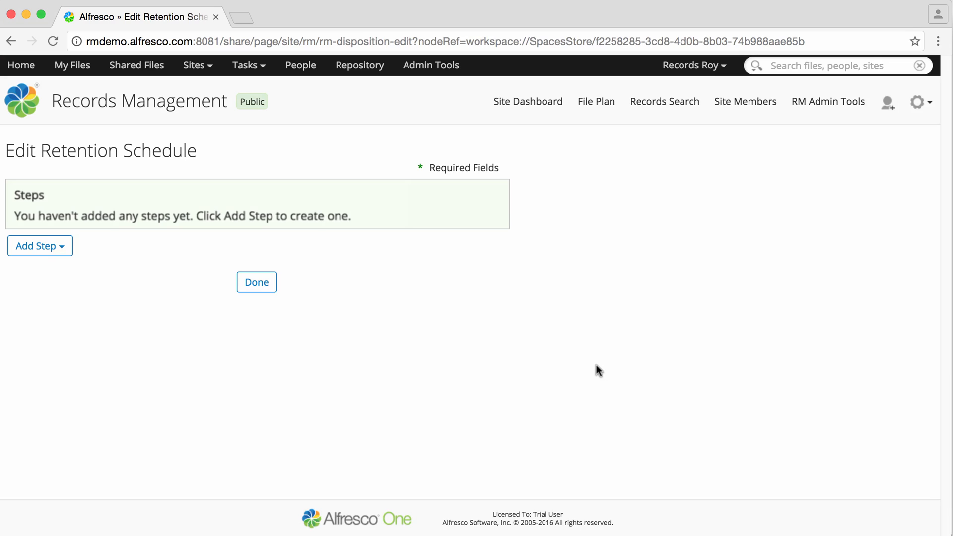
{"action": "mouse_move", "coordinate": [129, 341]}
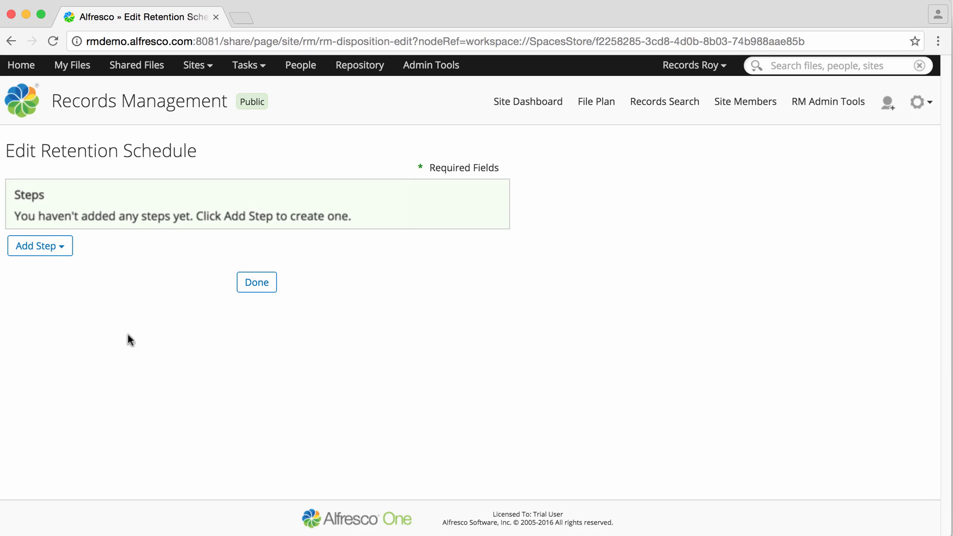
{"action": "left_click", "coordinate": [40, 246]}
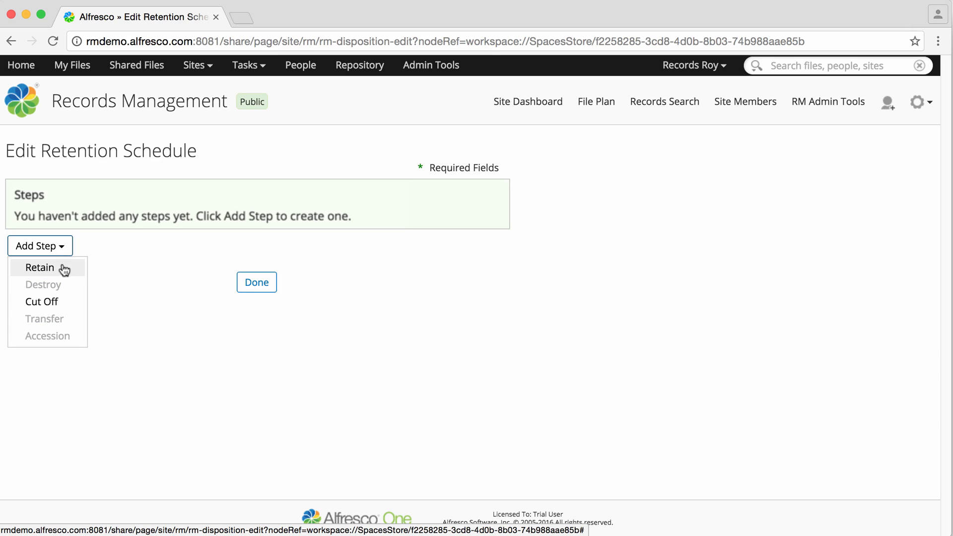
{"action": "mouse_move", "coordinate": [58, 304]}
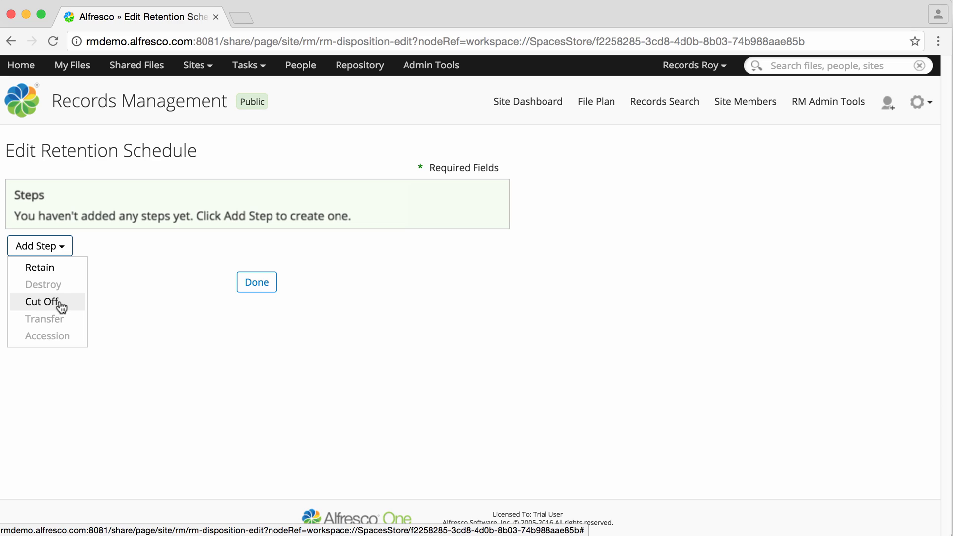
Step: Add a Cut Off step triggered after a period of 1 Month from Created Date
{"action": "left_click", "coordinate": [40, 301]}
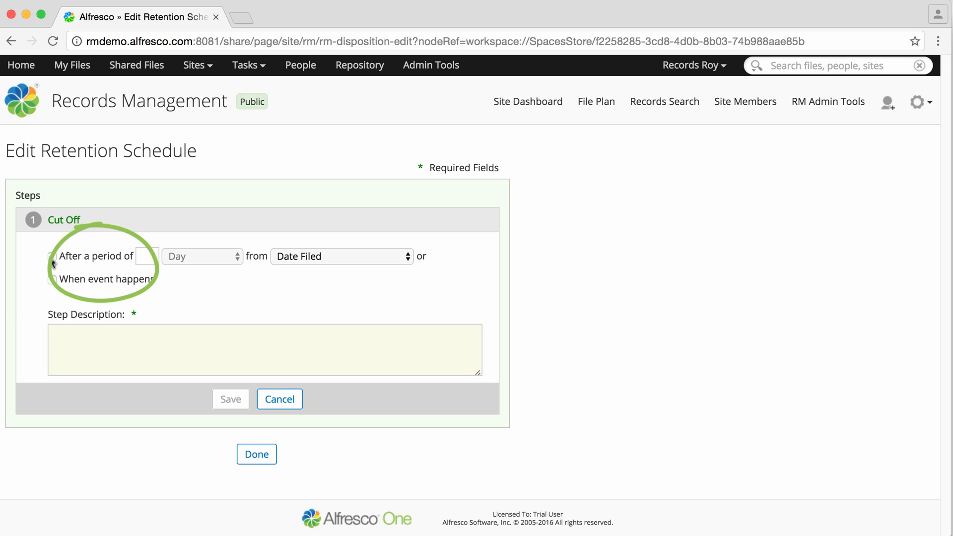
{"action": "left_click", "coordinate": [50, 256]}
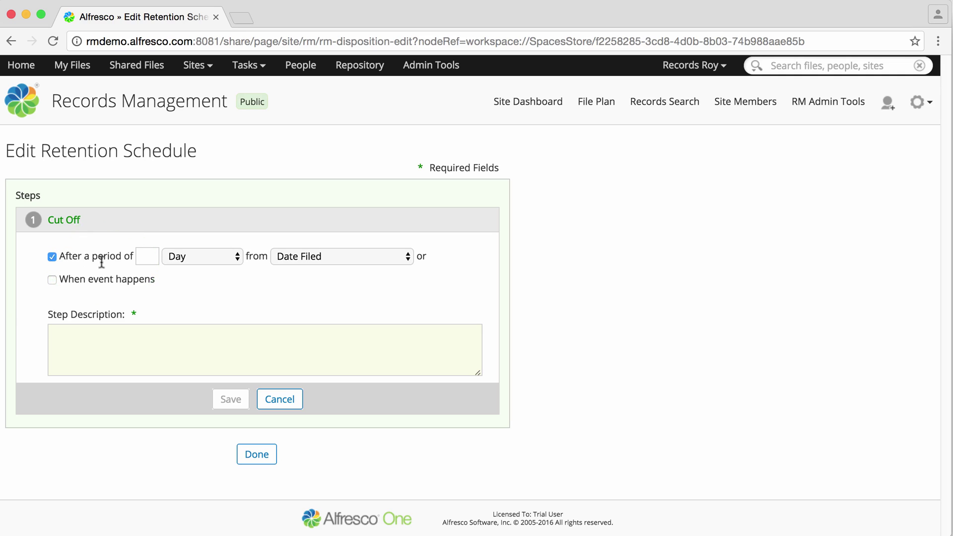
{"action": "left_click", "coordinate": [147, 256]}
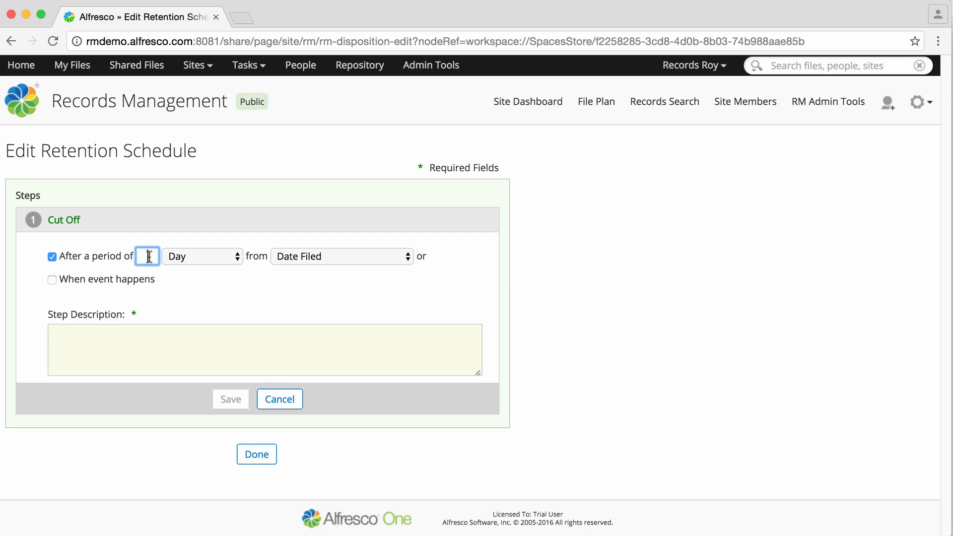
{"action": "left_click", "coordinate": [202, 256]}
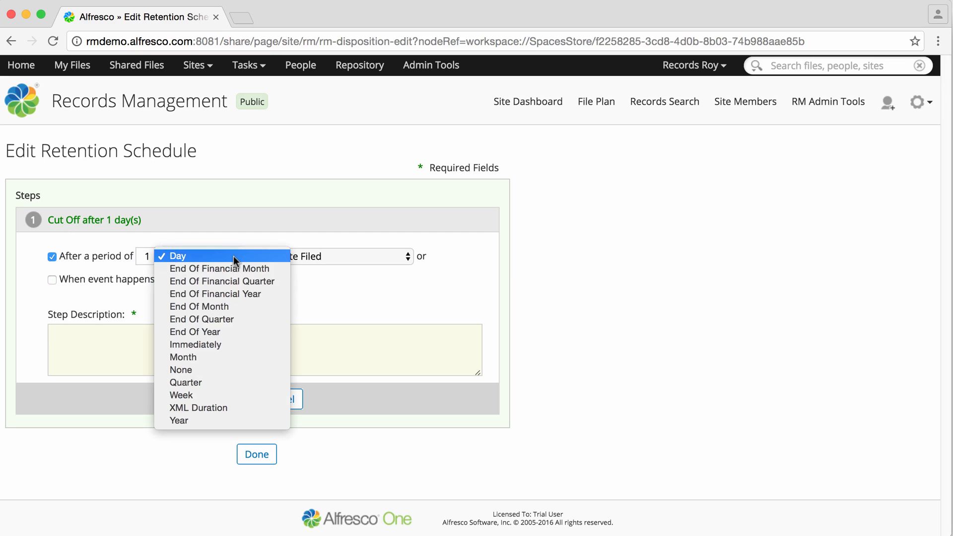
{"action": "left_click", "coordinate": [183, 357]}
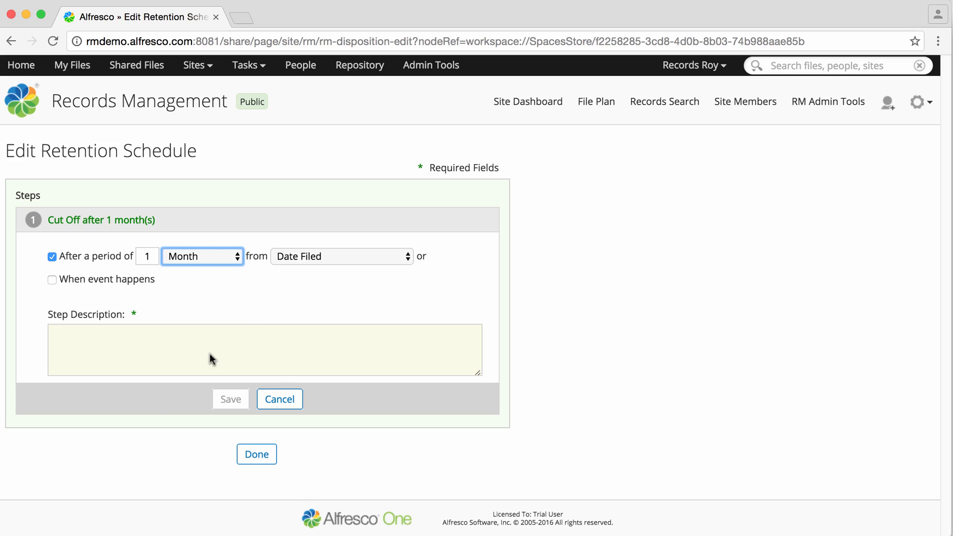
{"action": "left_click", "coordinate": [341, 256]}
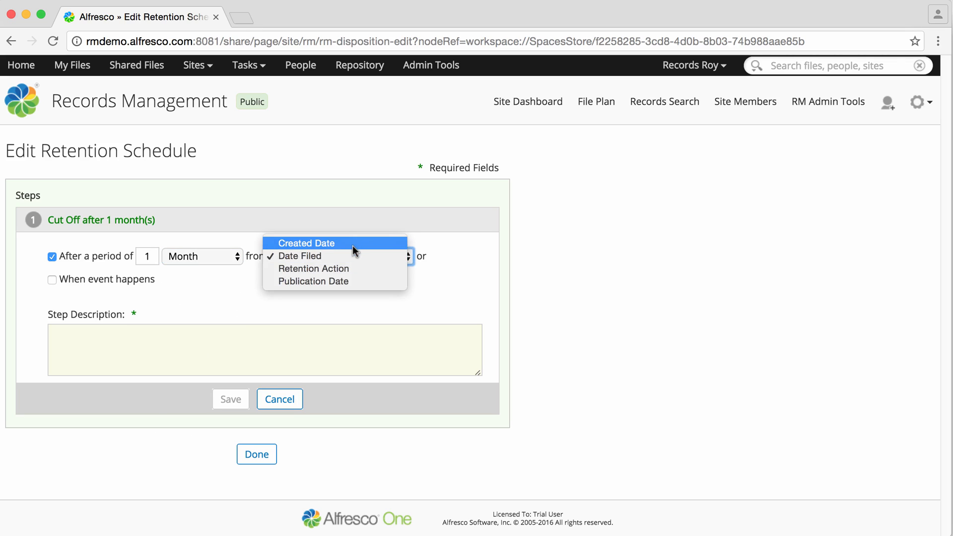
{"action": "left_click", "coordinate": [306, 243]}
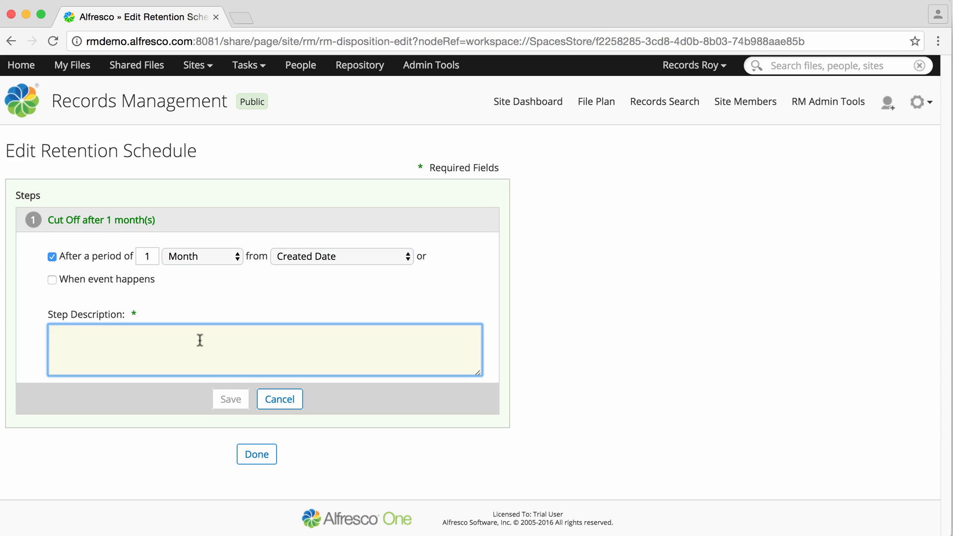
Step: Describe the step as 'Cut off 1 month aft' and save it
{"action": "type", "text": "Cut off 1 month after created date."}
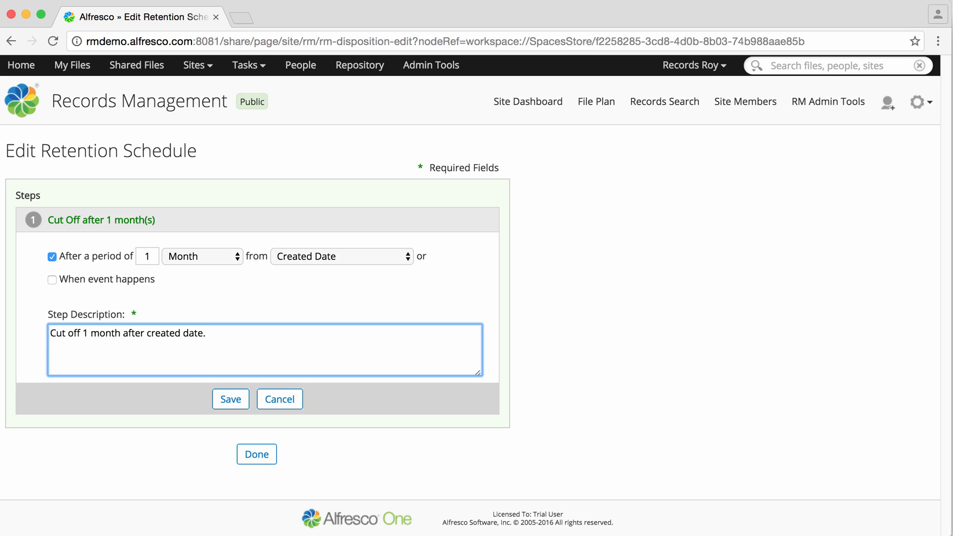
{"action": "left_click", "coordinate": [231, 399]}
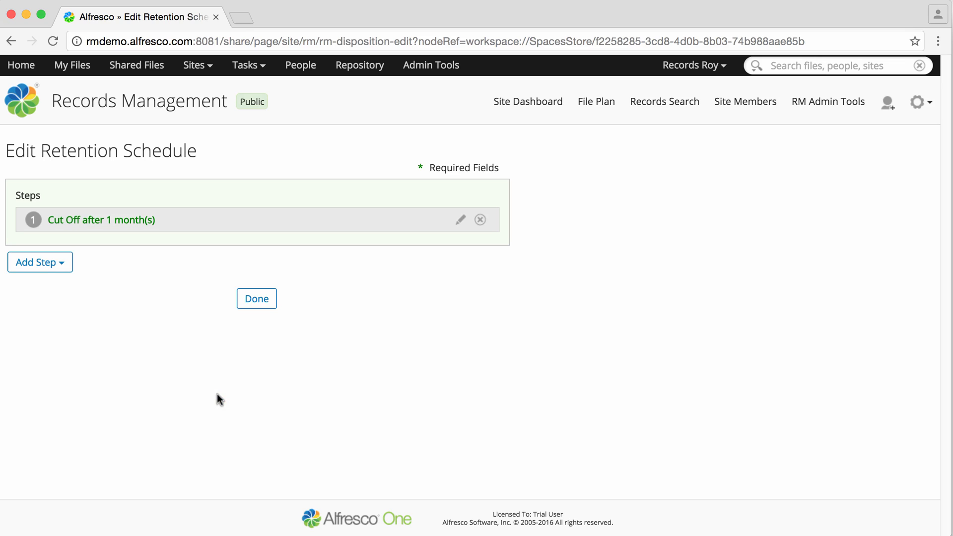
{"action": "left_click", "coordinate": [40, 262]}
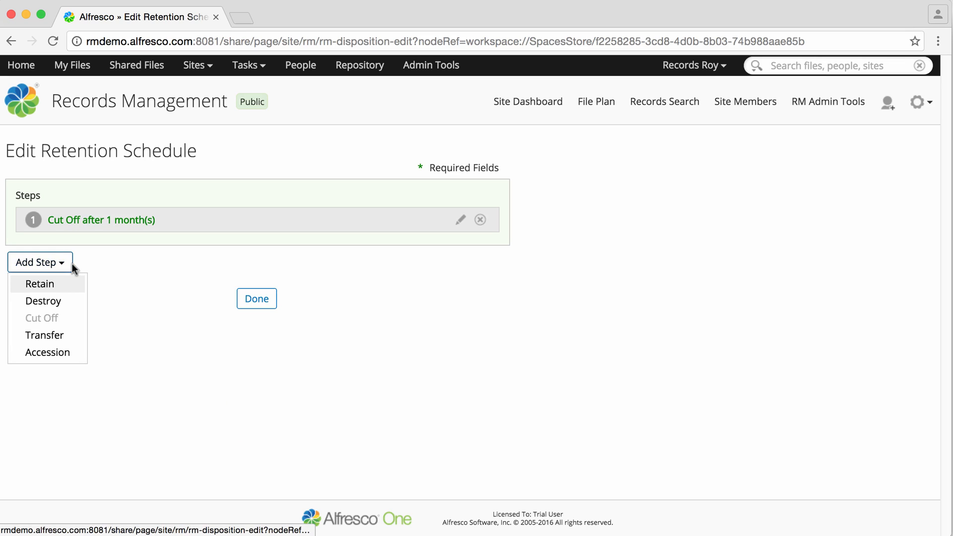
Step: Add a Destroy step after a period of 2 Year, also triggered when an event happens
{"action": "left_click", "coordinate": [44, 300]}
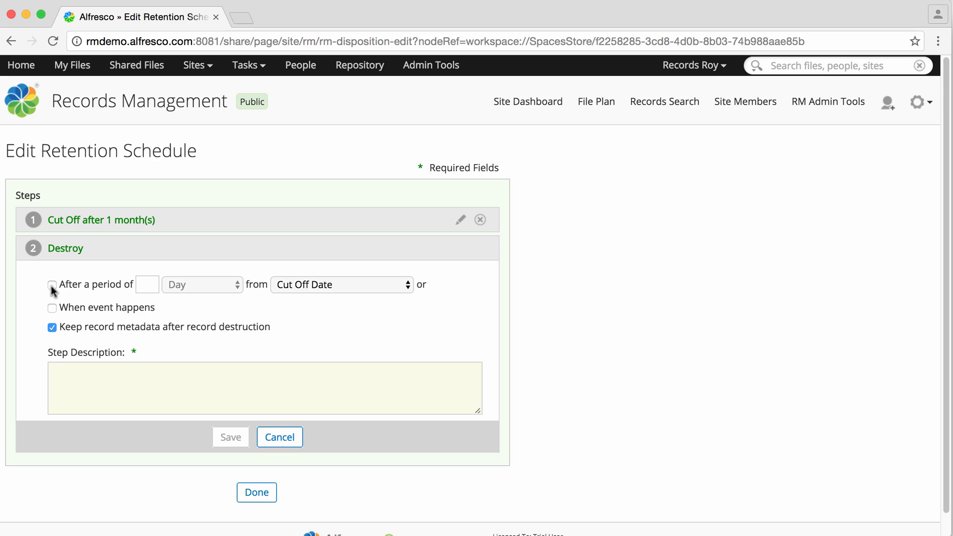
{"action": "left_click", "coordinate": [52, 284]}
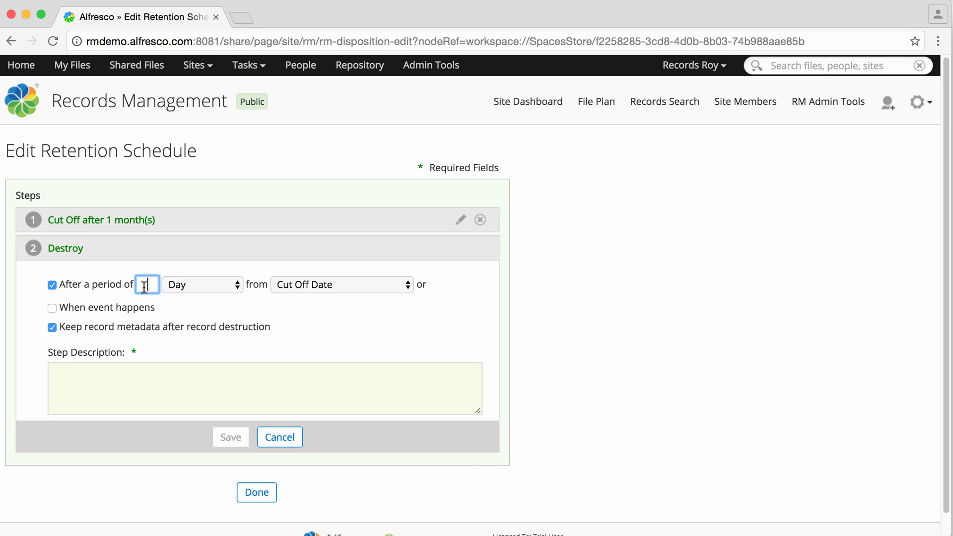
{"action": "left_click", "coordinate": [202, 283]}
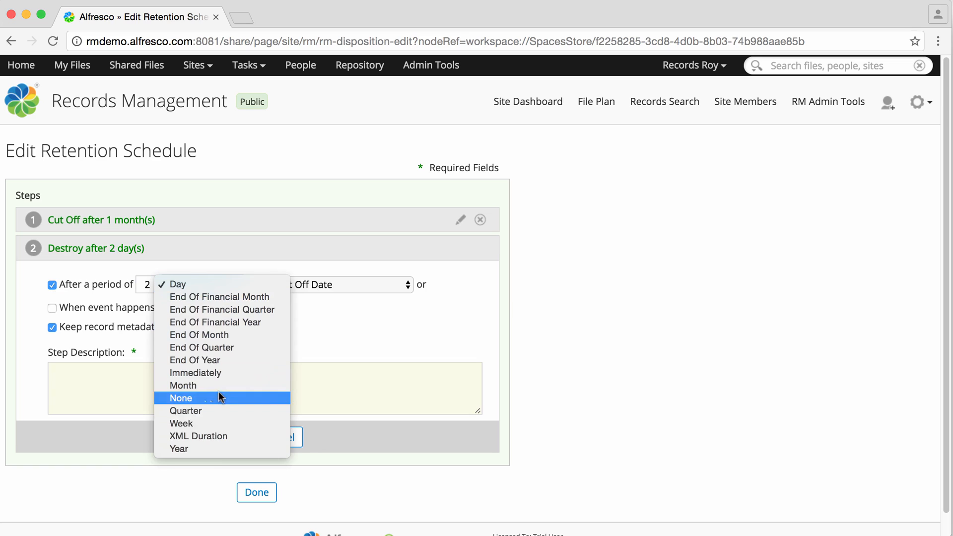
{"action": "left_click", "coordinate": [179, 449]}
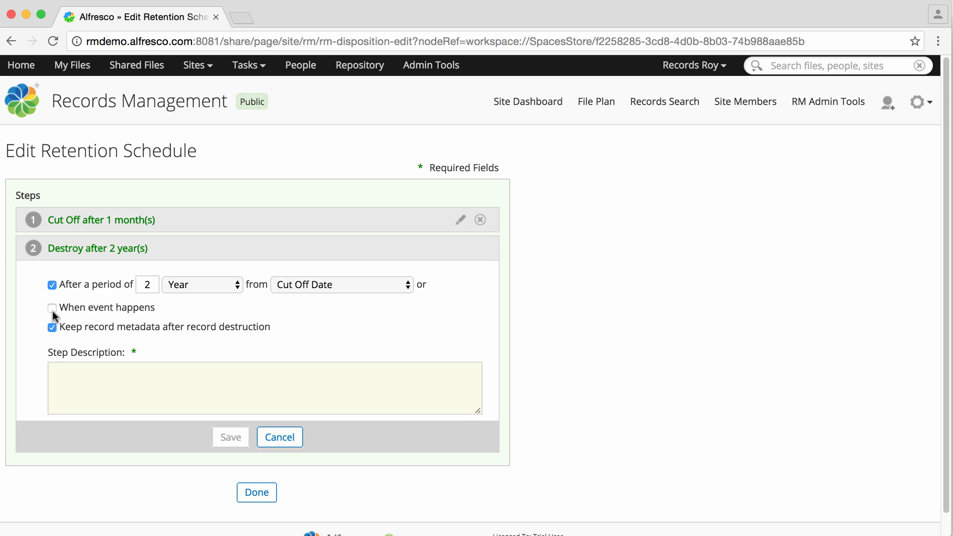
{"action": "left_click", "coordinate": [52, 308]}
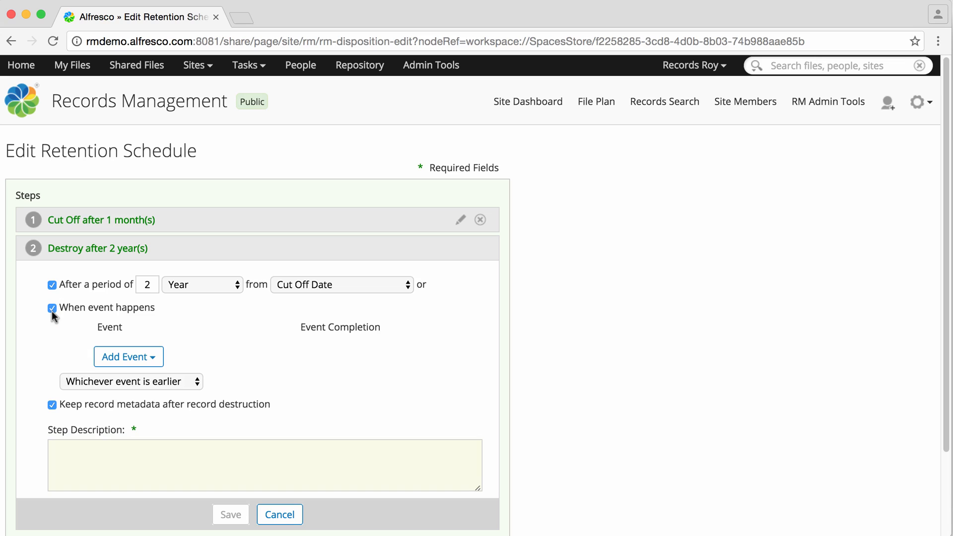
{"action": "left_click", "coordinate": [128, 356]}
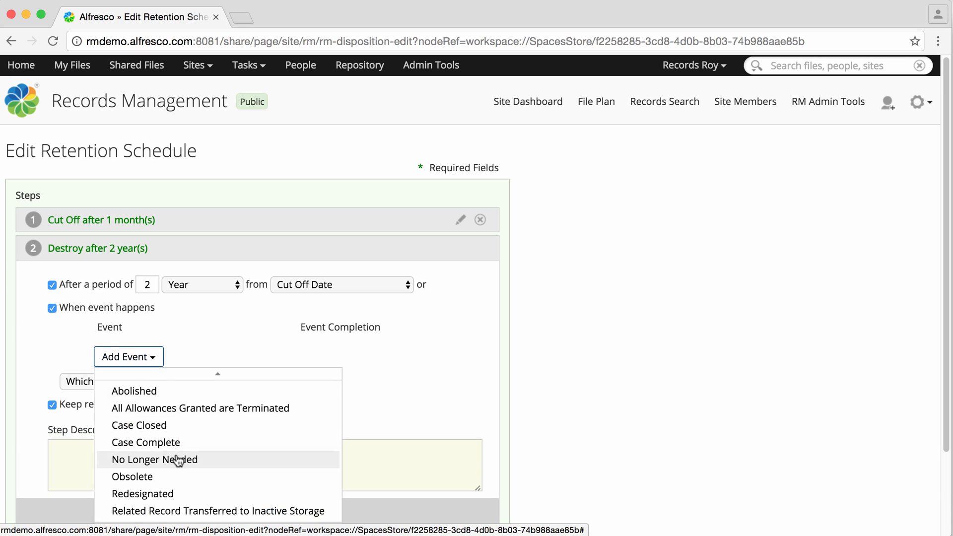
Step: Choose the No Longer Needed event, describe the step as 'Destry 2 years after c' and save it
{"action": "left_click", "coordinate": [154, 459]}
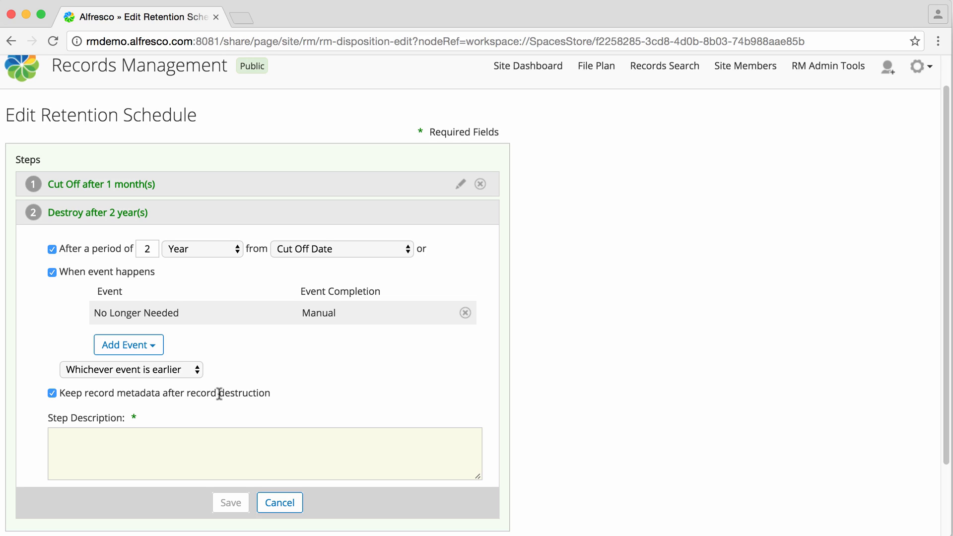
{"action": "left_click", "coordinate": [197, 460]}
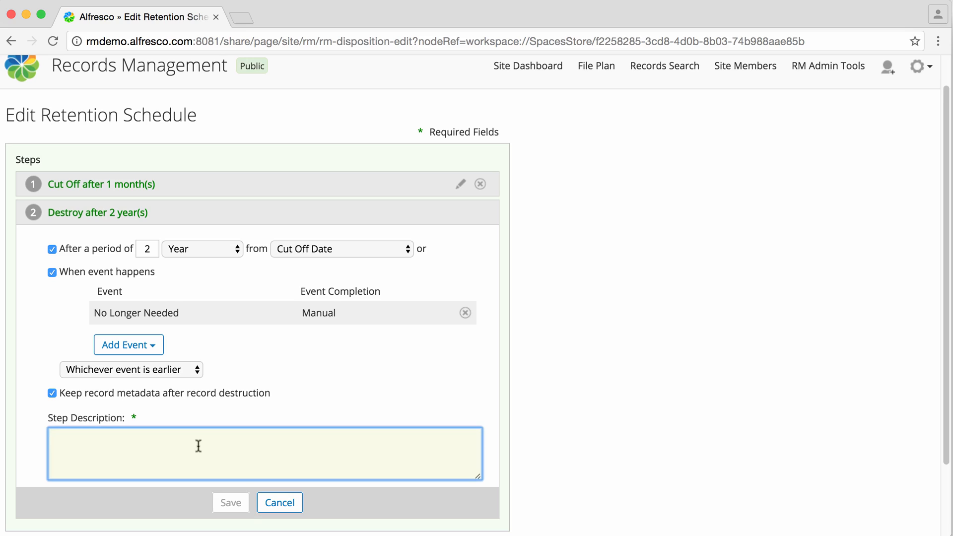
{"action": "type", "text": "Destry 2 years after cut off date or when no longer needed."}
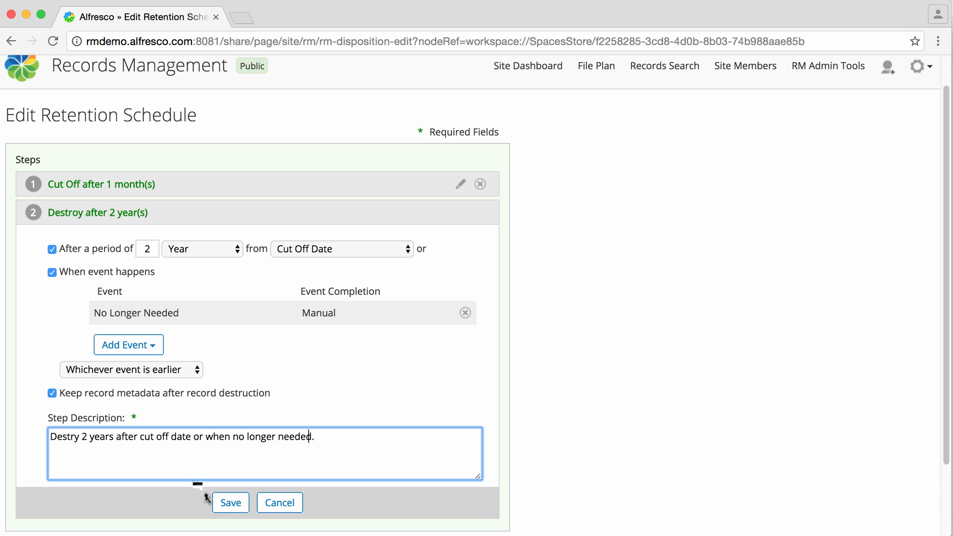
{"action": "left_click", "coordinate": [230, 502]}
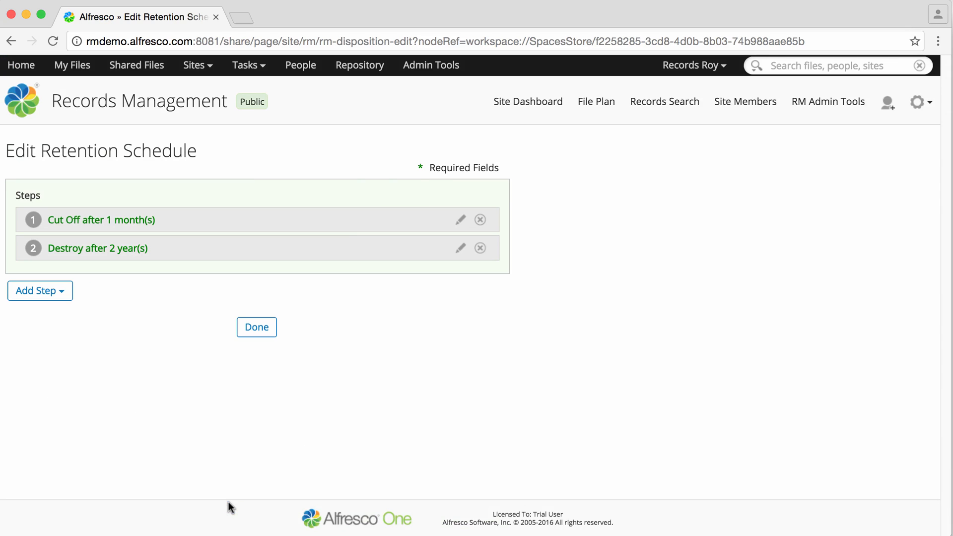
{"action": "mouse_move", "coordinate": [250, 358]}
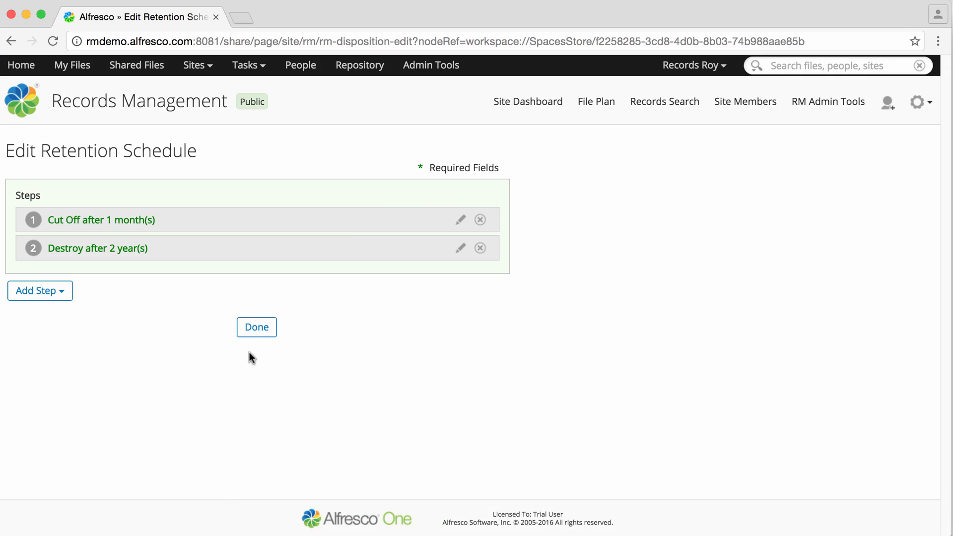
Step: Finish editing the schedule and reveal the Cut Off step's description on the details page
{"action": "left_click", "coordinate": [256, 328]}
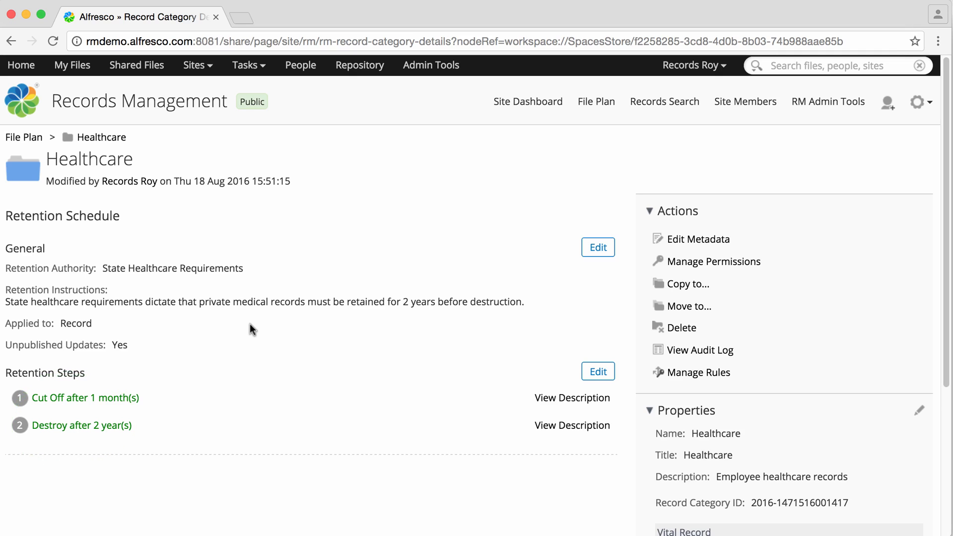
{"action": "mouse_move", "coordinate": [423, 374]}
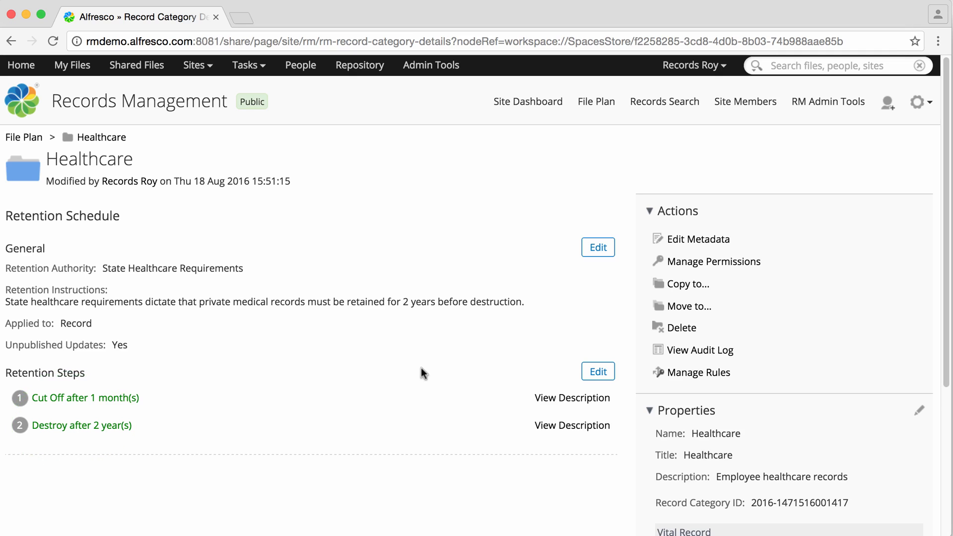
{"action": "left_click", "coordinate": [572, 397]}
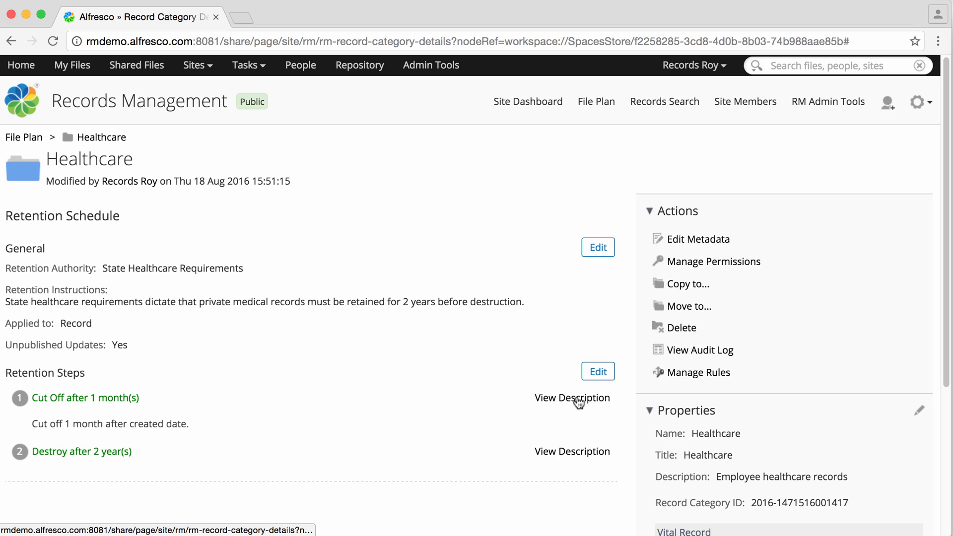